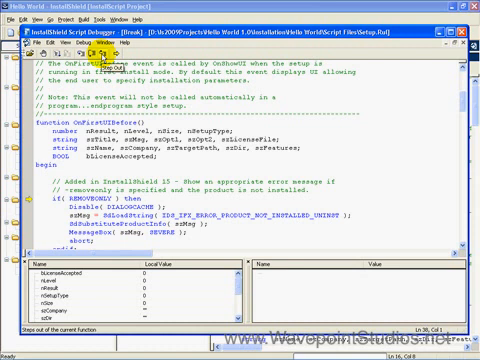
{"action": "mouse_move", "coordinate": [113, 52]}
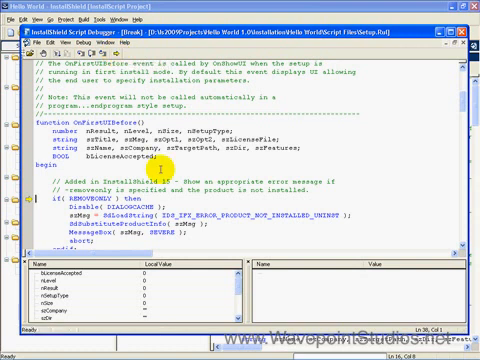
{"action": "mouse_move", "coordinate": [248, 162]}
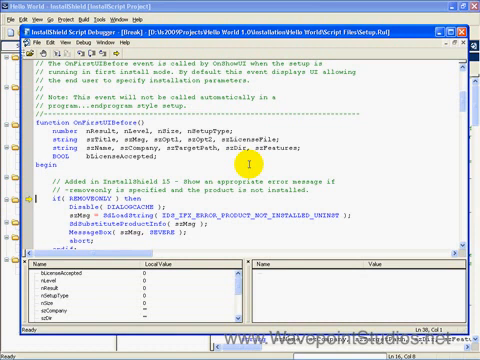
{"action": "mouse_move", "coordinate": [140, 298]}
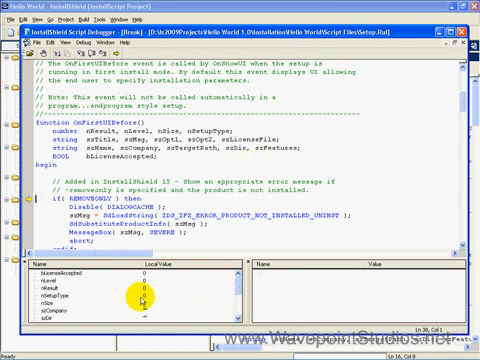
{"action": "mouse_move", "coordinate": [310, 297]}
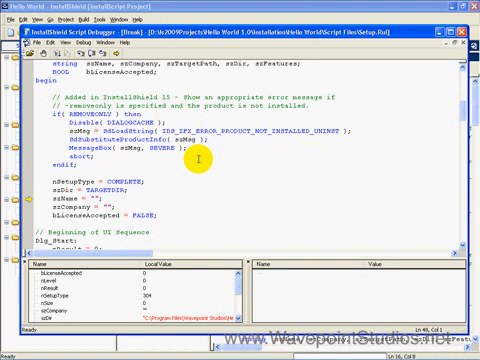
{"action": "scroll", "scroll_direction": "down", "scroll_amount": 3}
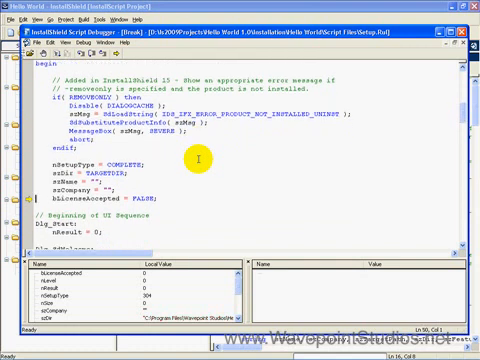
{"action": "scroll", "scroll_direction": "down", "scroll_amount": 3}
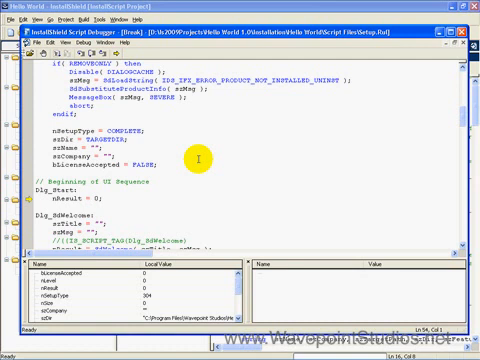
{"action": "scroll", "scroll_direction": "down", "scroll_amount": 3}
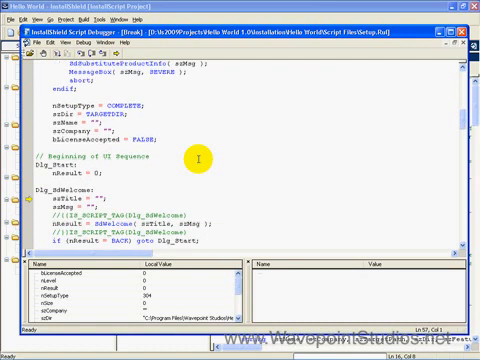
{"action": "scroll", "scroll_direction": "down", "scroll_amount": 3}
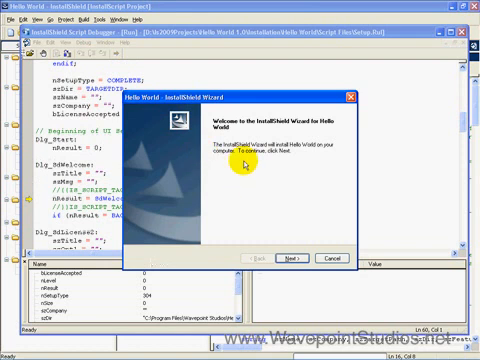
{"action": "mouse_move", "coordinate": [313, 123]}
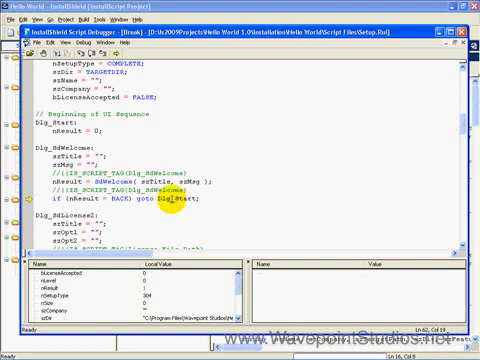
{"action": "mouse_move", "coordinate": [168, 120]}
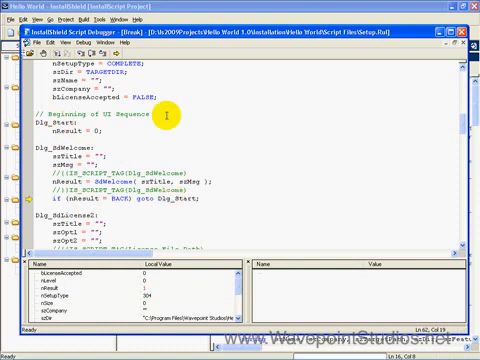
{"action": "mouse_move", "coordinate": [290, 125]}
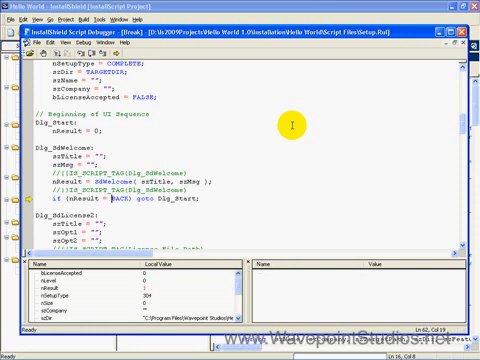
{"action": "scroll", "scroll_direction": "down", "scroll_amount": 3}
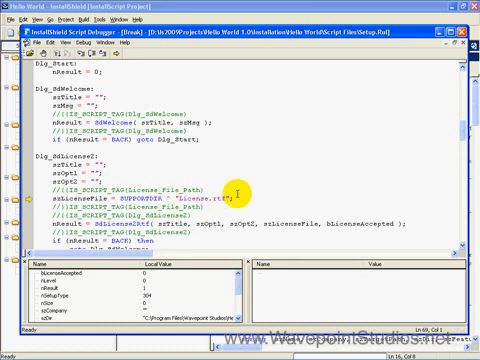
{"action": "mouse_move", "coordinate": [237, 197]}
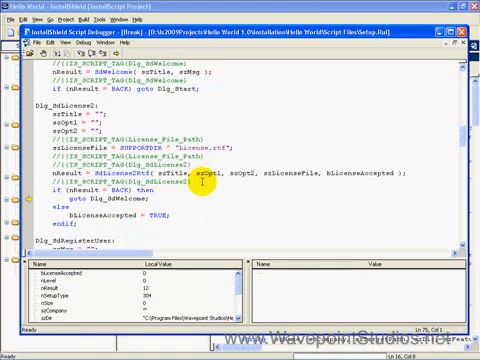
{"action": "scroll", "scroll_direction": "down", "scroll_amount": 3}
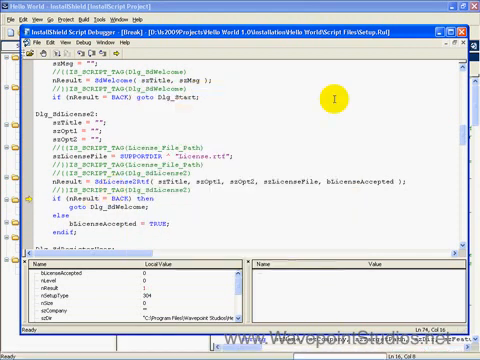
{"action": "scroll", "scroll_direction": "down", "scroll_amount": 3}
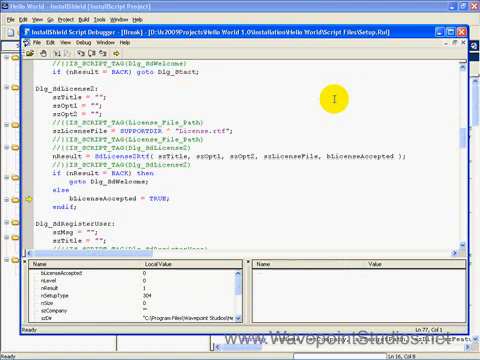
{"action": "scroll", "scroll_direction": "down", "scroll_amount": 3}
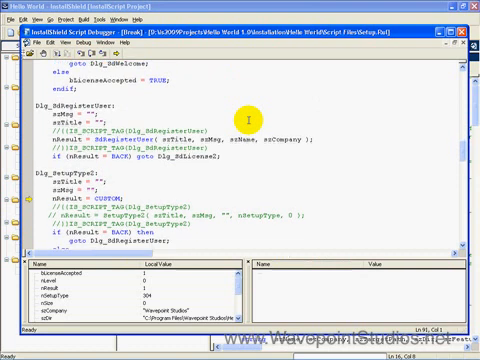
{"action": "scroll", "scroll_direction": "down", "scroll_amount": 3}
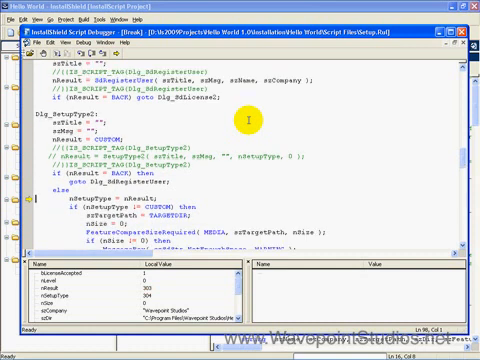
{"action": "scroll", "scroll_direction": "down", "scroll_amount": 3}
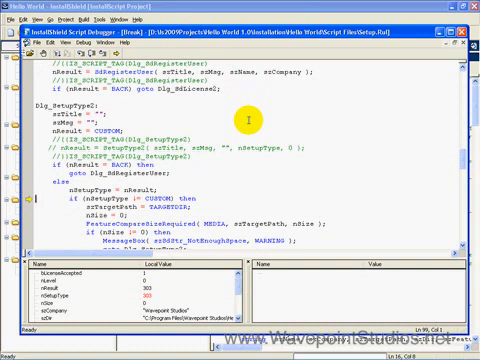
{"action": "scroll", "scroll_direction": "down", "scroll_amount": 3}
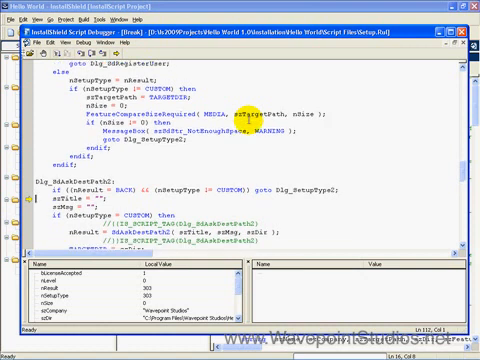
{"action": "scroll", "scroll_direction": "down", "scroll_amount": 3}
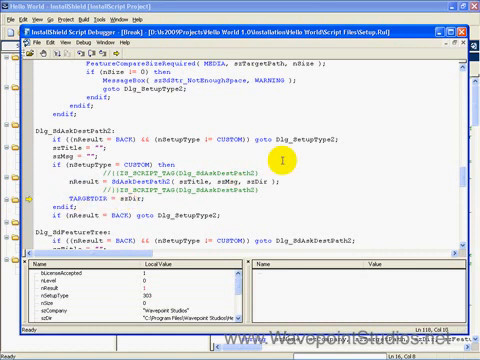
{"action": "scroll", "scroll_direction": "down", "scroll_amount": 3}
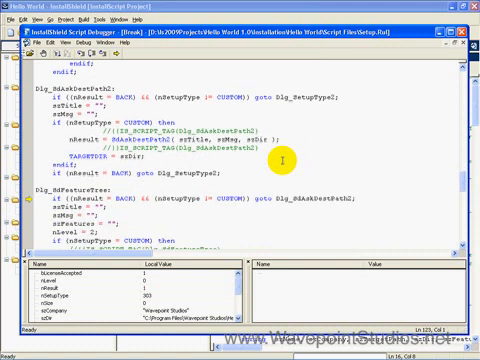
{"action": "scroll", "scroll_direction": "down", "scroll_amount": 3}
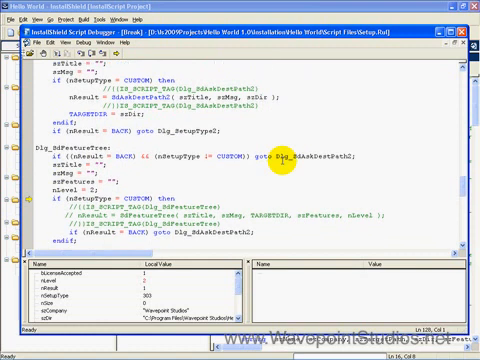
{"action": "scroll", "scroll_direction": "down", "scroll_amount": 3}
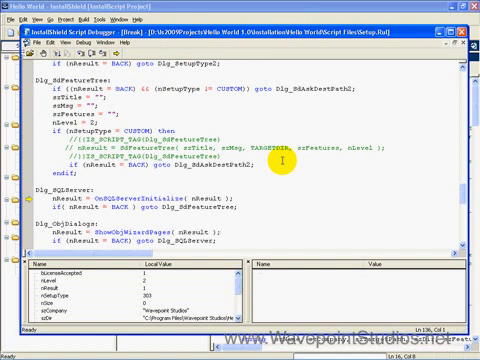
{"action": "scroll", "scroll_direction": "down", "scroll_amount": 3}
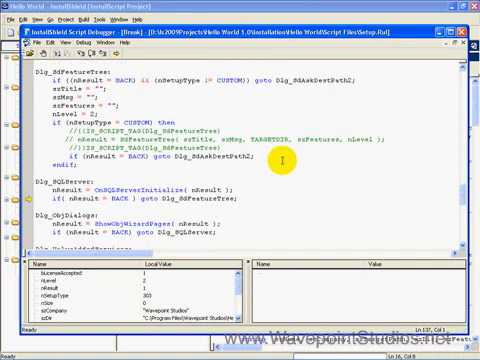
{"action": "scroll", "scroll_direction": "down", "scroll_amount": 3}
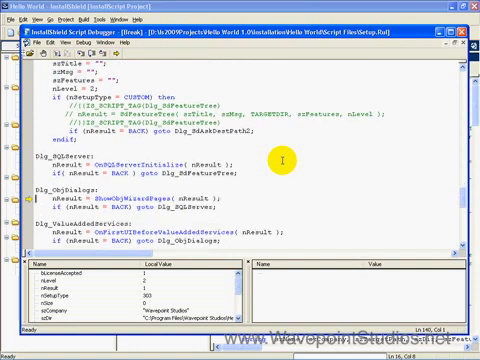